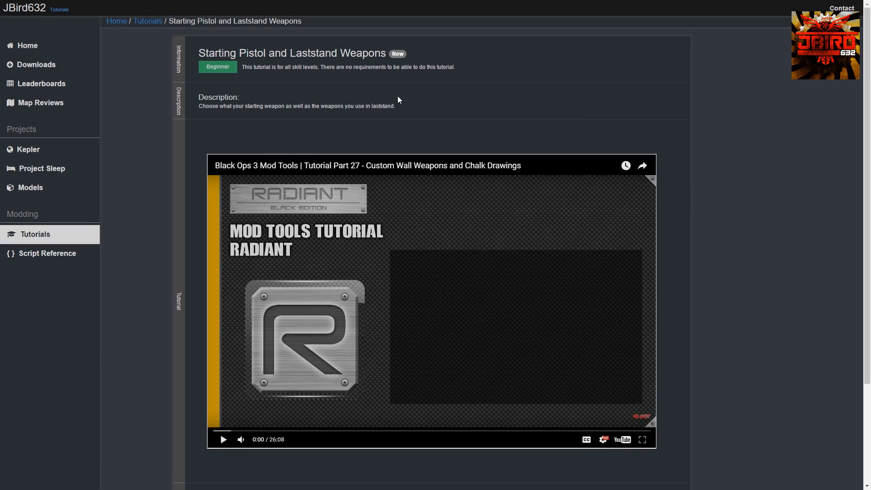
mouse_move(723, 80)
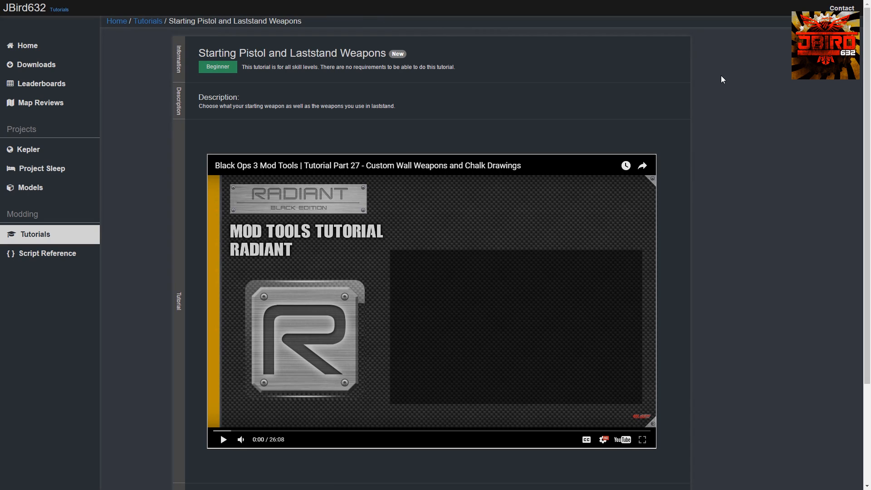
Select the tutorial's four starting and laststand weapon code lines for copying.
scroll(down, 3)
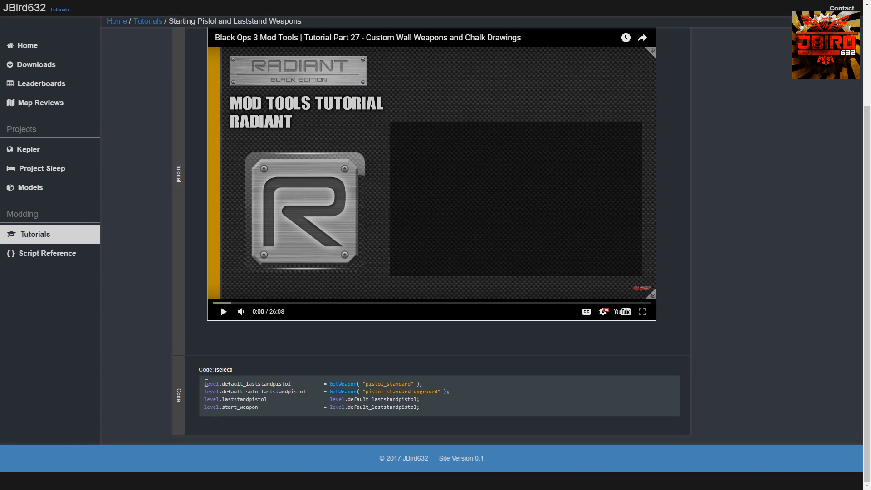
click(223, 369)
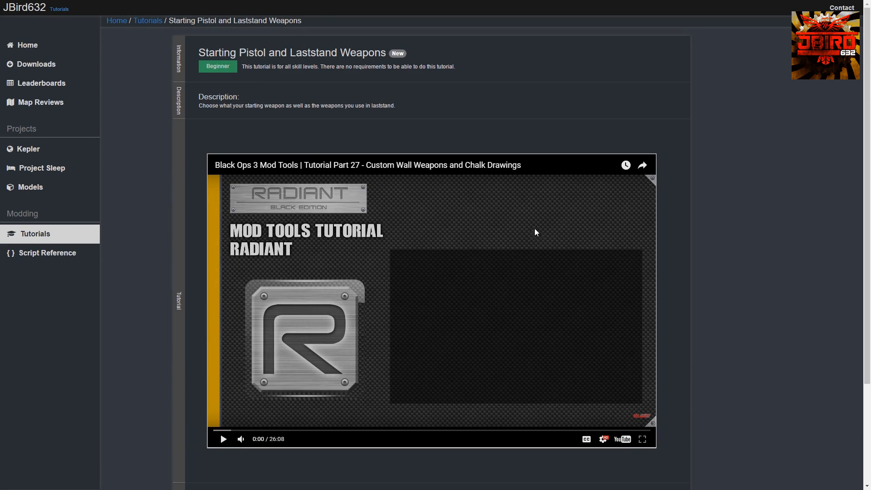
mouse_move(730, 159)
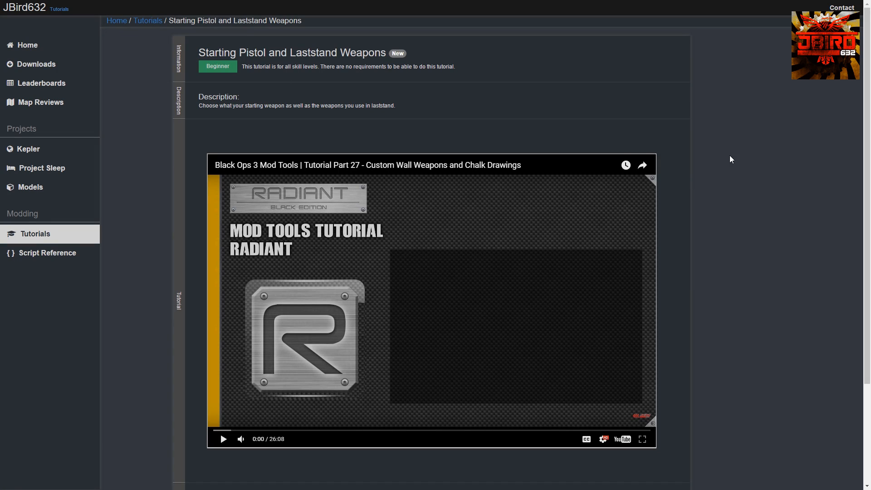
scroll(down, 3)
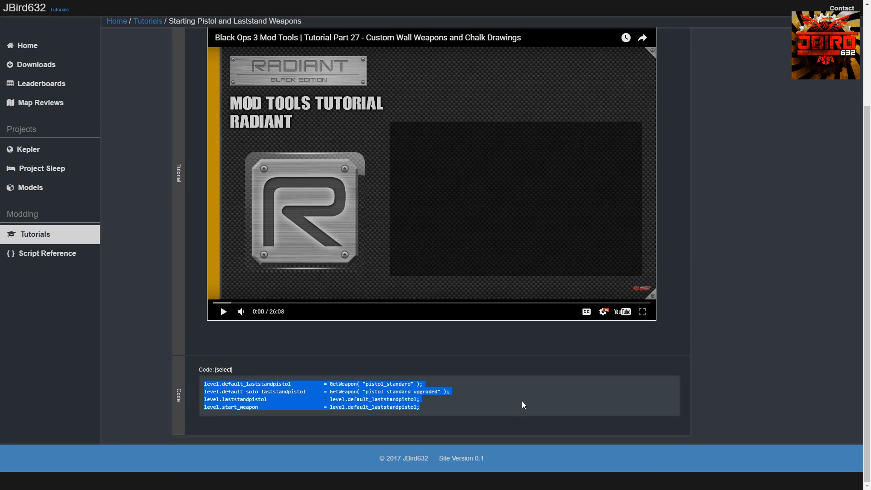
mouse_move(541, 272)
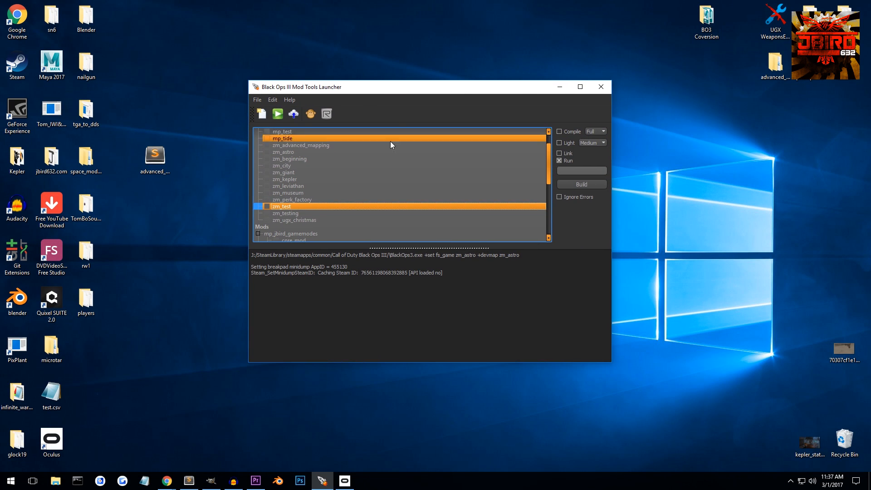
From the zm_test map folder, open scripts > zm > zm_test.gsc in Sublime Text.
right_click(280, 206)
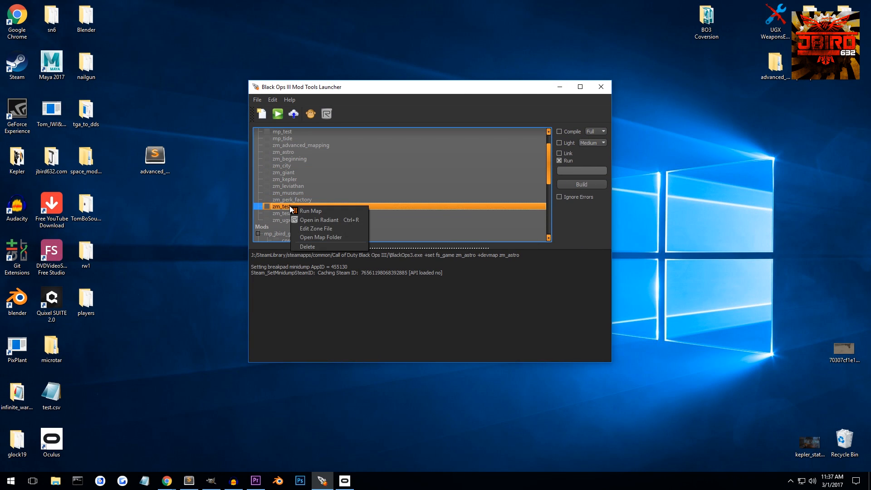
mouse_move(321, 237)
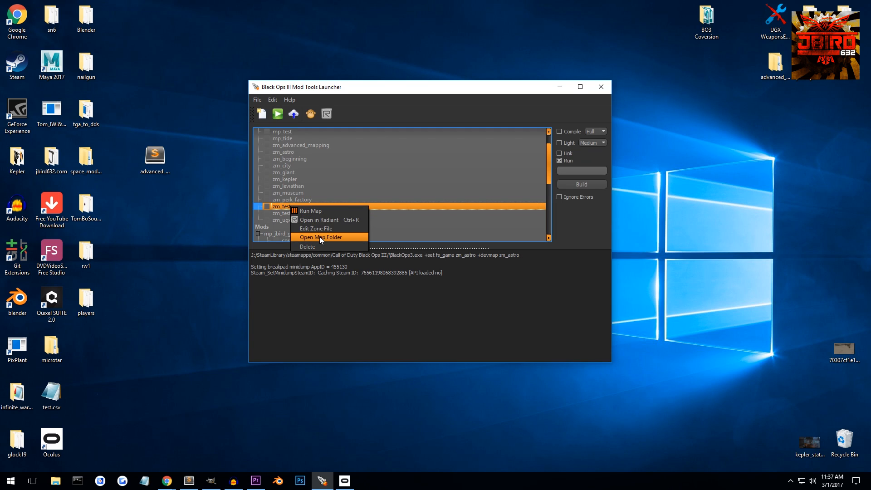
click(320, 237)
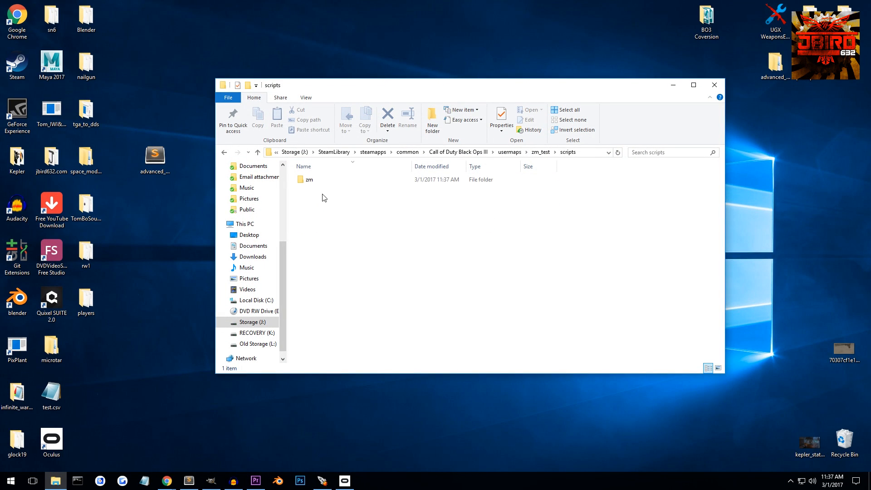
double_click(309, 180)
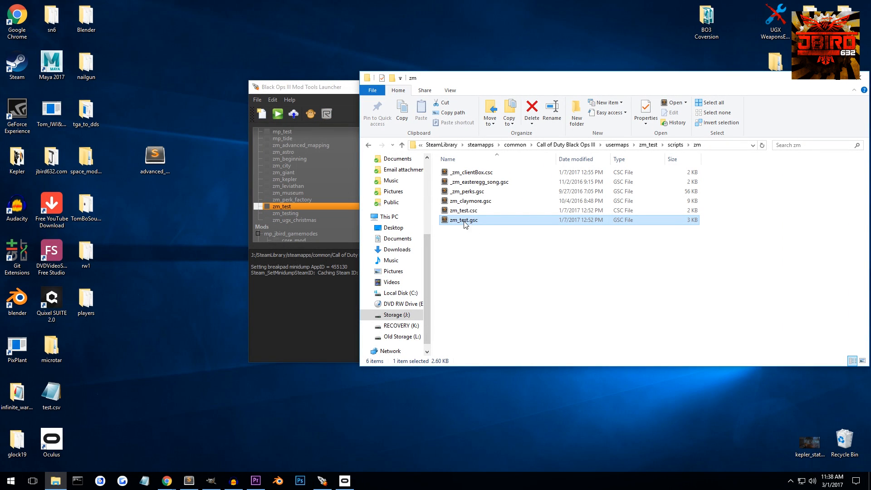
mouse_move(472, 220)
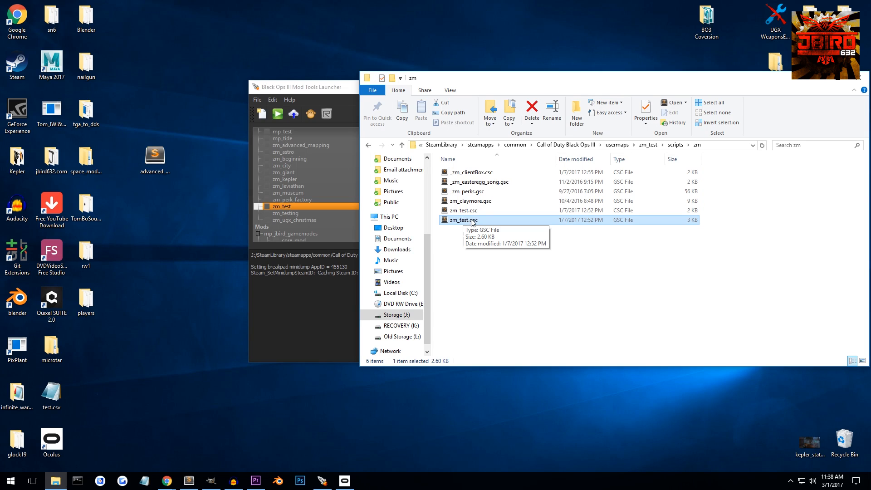
mouse_move(457, 225)
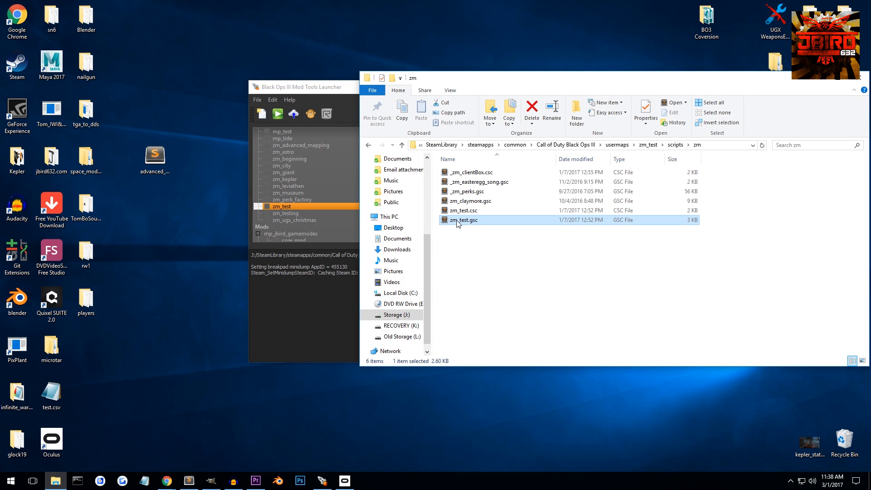
double_click(464, 219)
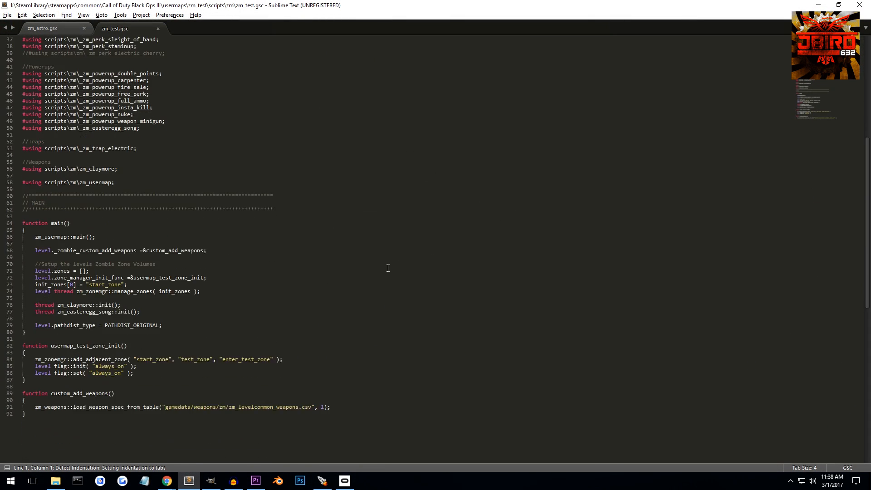
Paste the four tutorial weapon lines into main() just before the pathdist_type line.
scroll(down, 3)
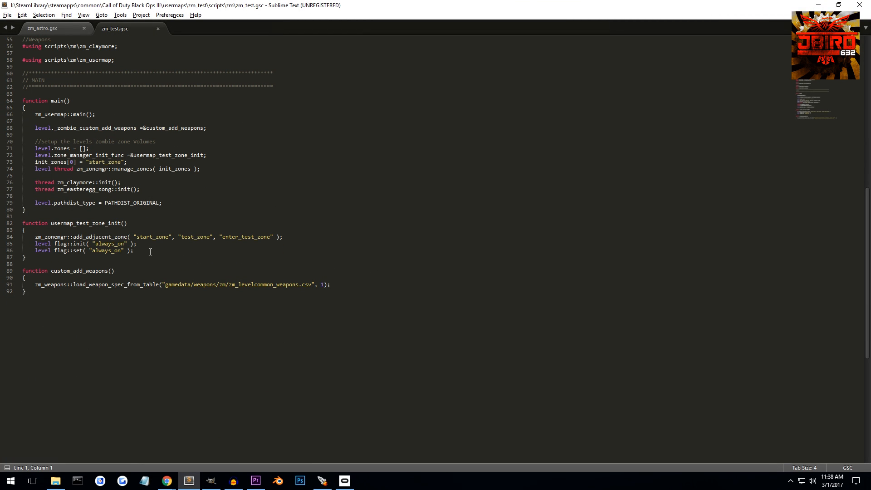
key(enter)
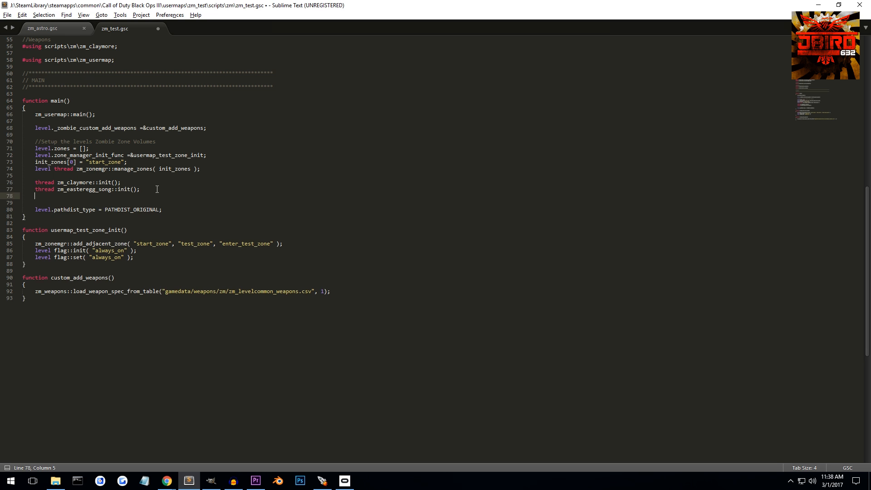
mouse_move(166, 479)
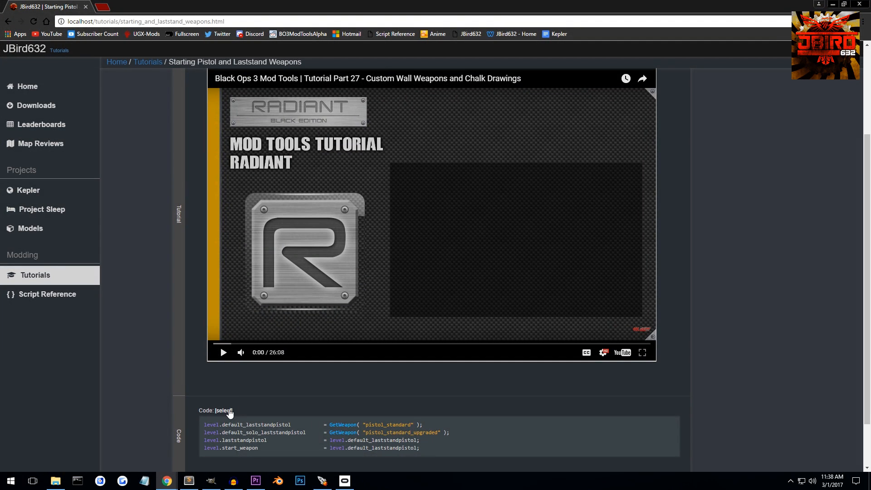
click(189, 480)
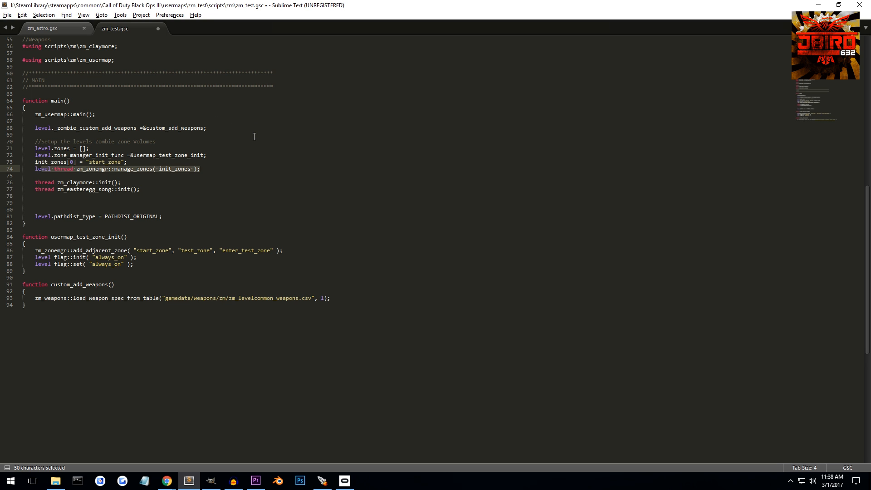
click(36, 114)
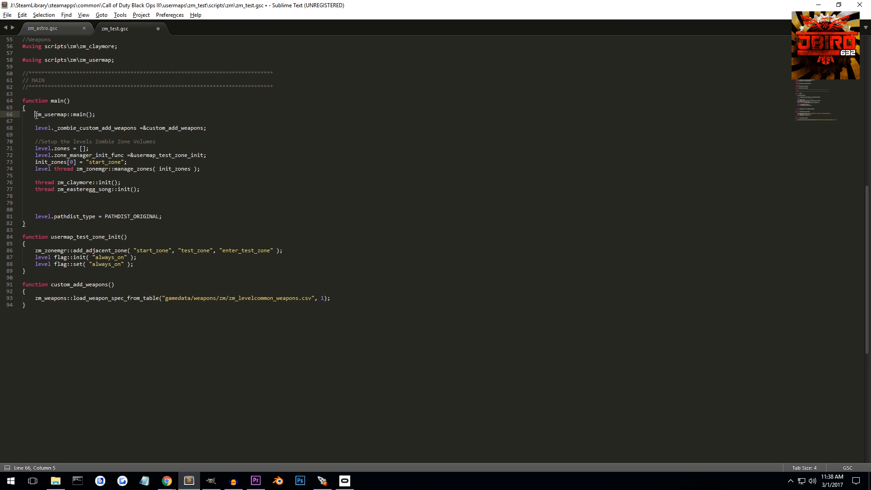
click(105, 114)
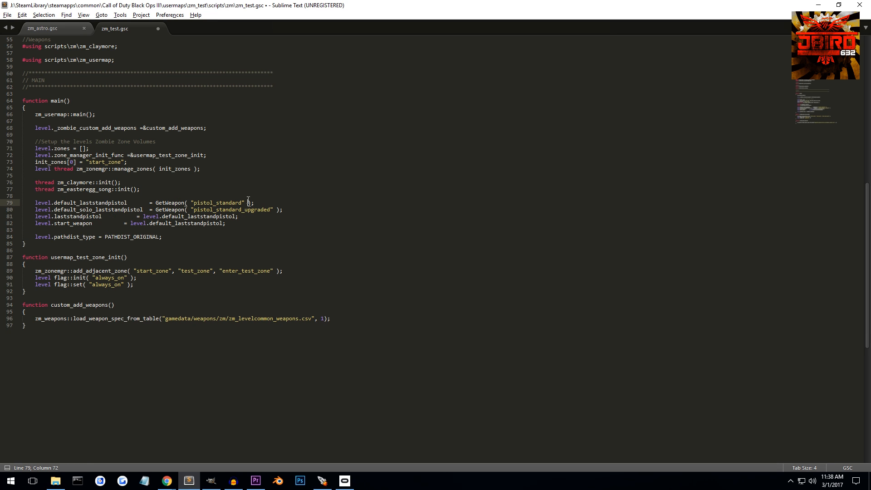
mouse_move(209, 199)
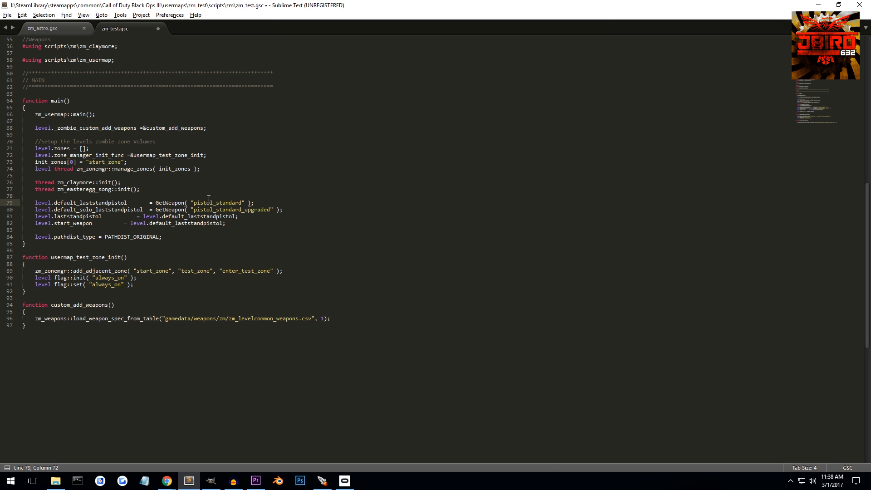
double_click(89, 203)
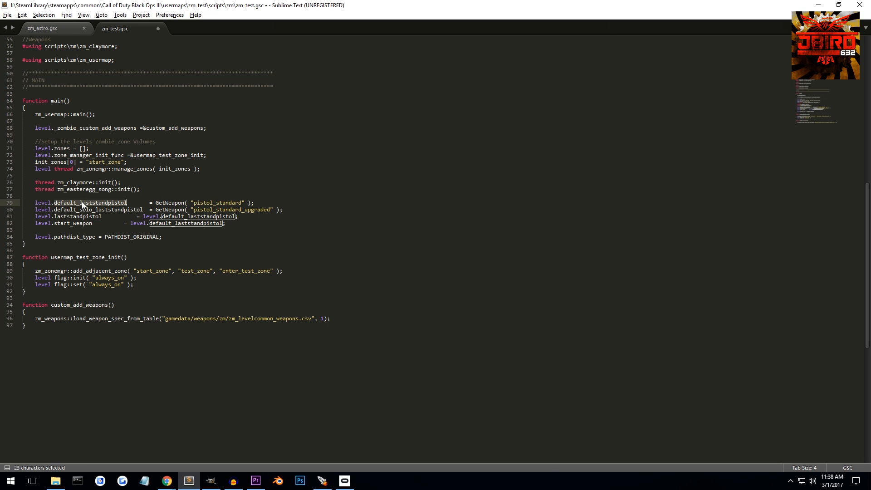
click(87, 202)
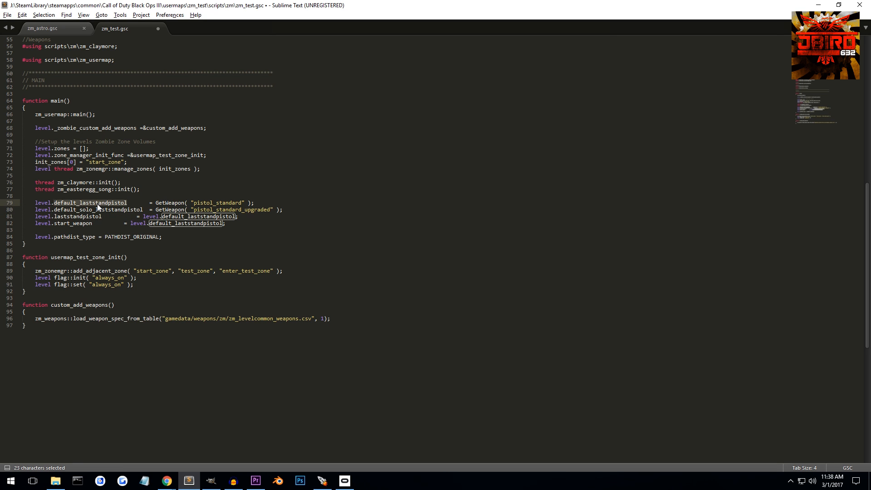
mouse_move(135, 176)
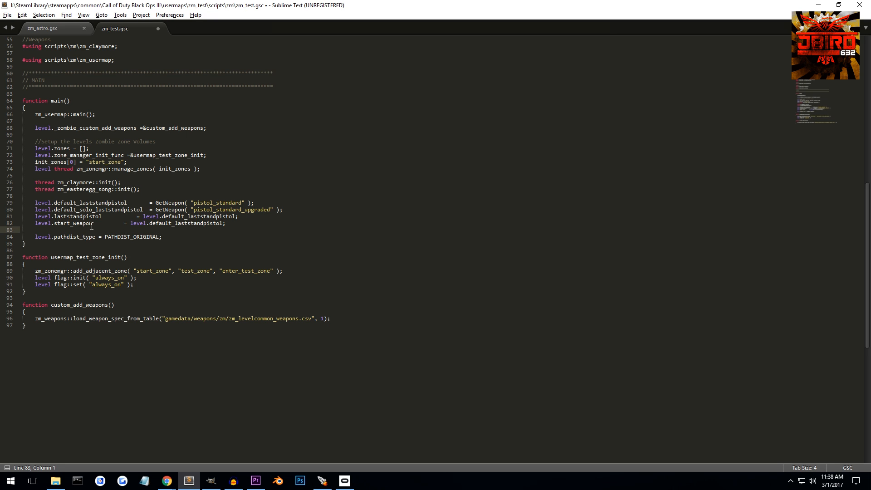
double_click(90, 202)
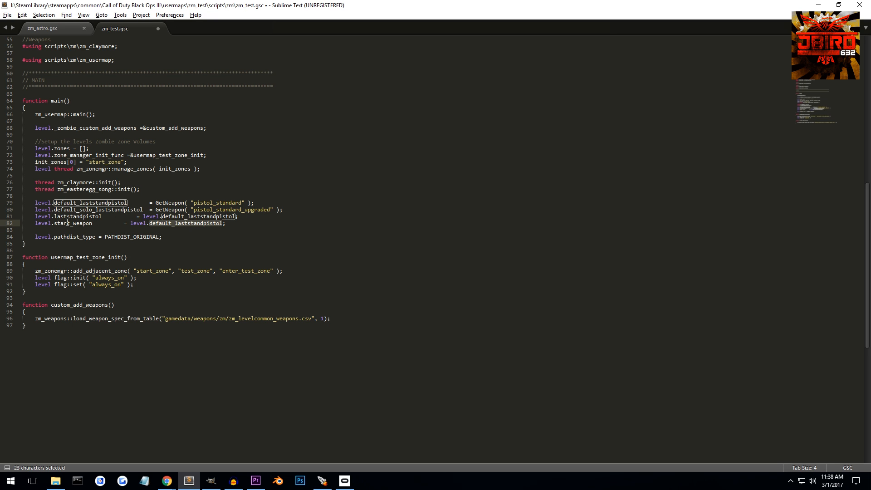
double_click(71, 223)
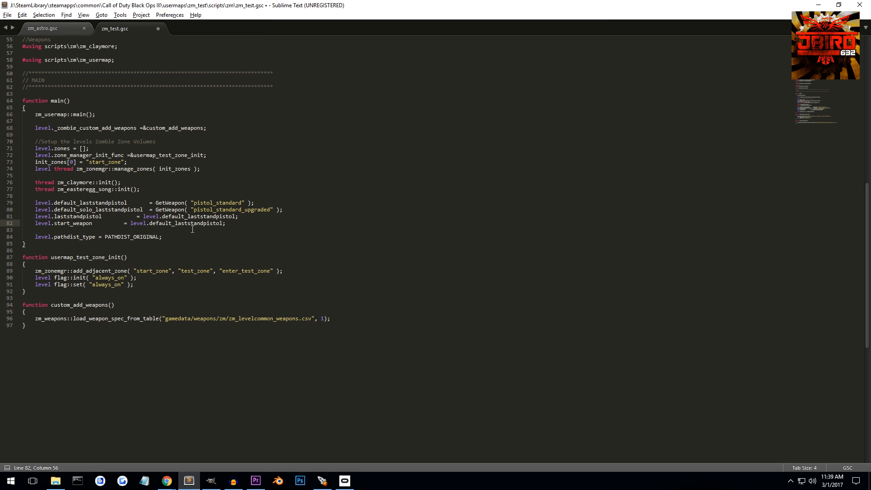
click(222, 202)
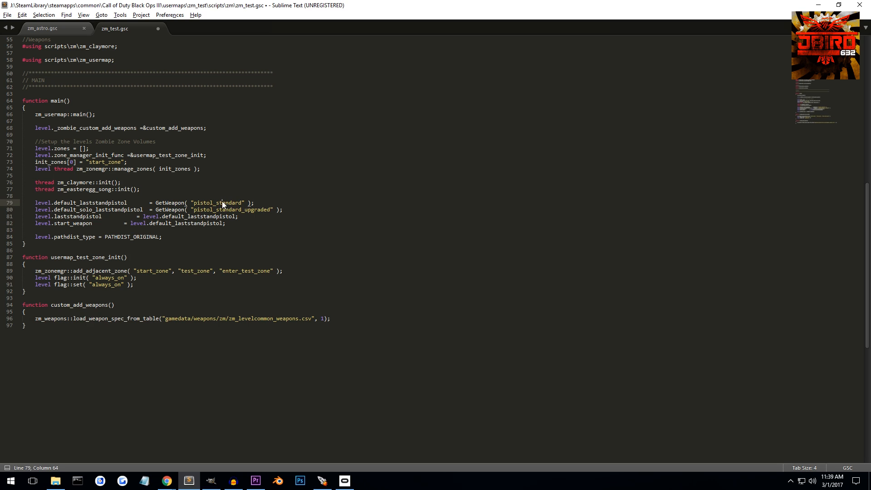
double_click(217, 203)
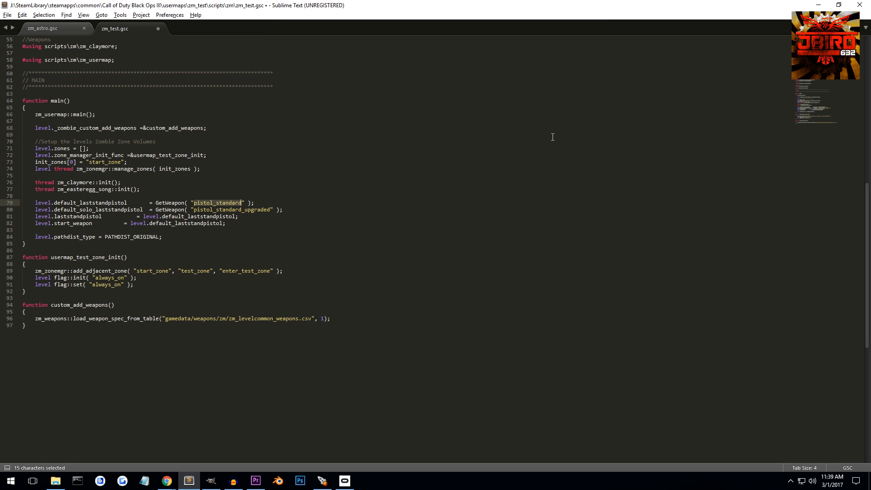
click(22, 229)
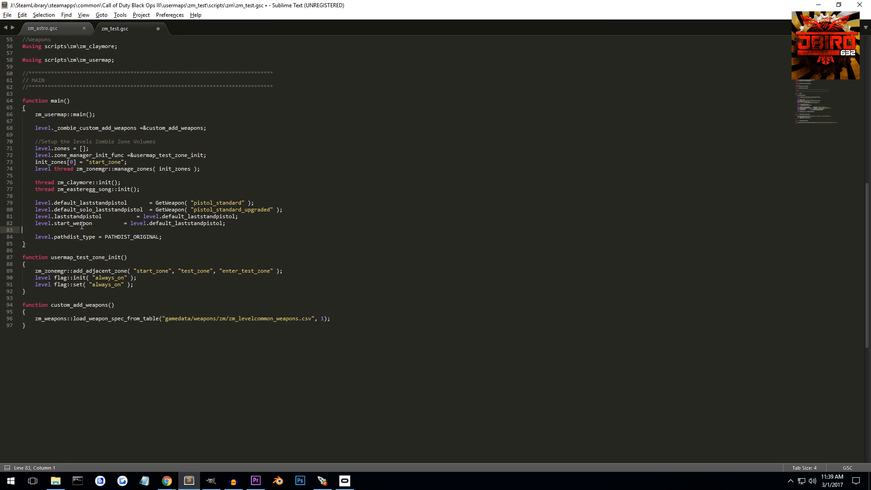
double_click(186, 222)
text(glock19)
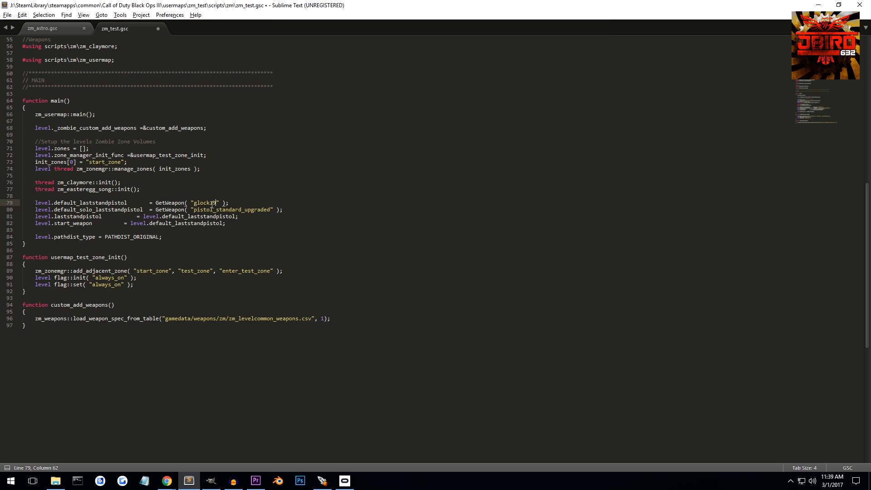
Make the laststand pistol glock19_suppressed and the solo laststand weapon smg_standard, then save.
text(_suppressed)
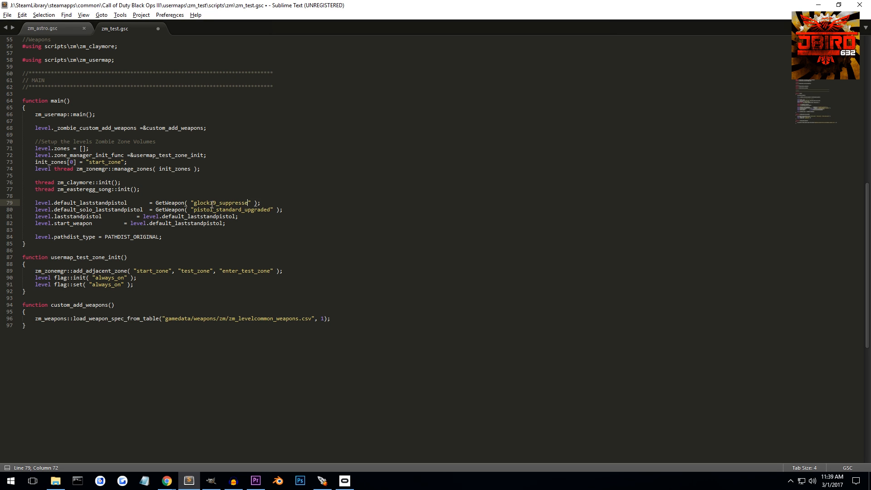
text(1)
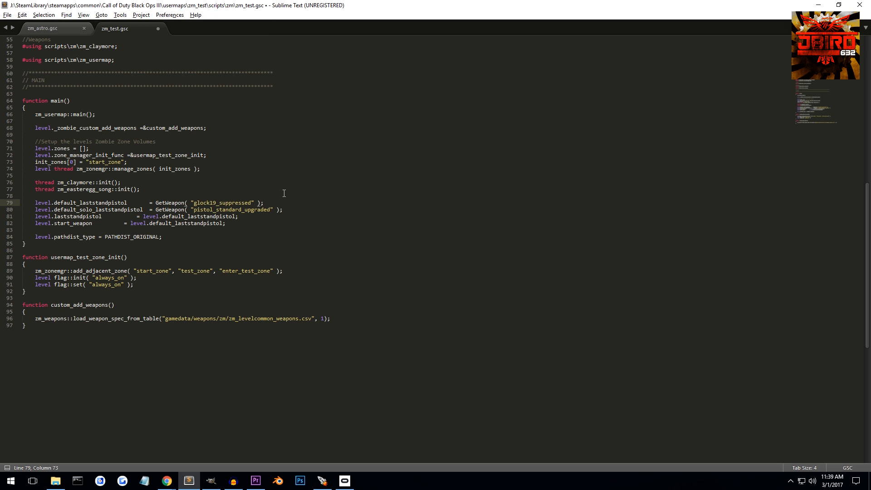
double_click(232, 210)
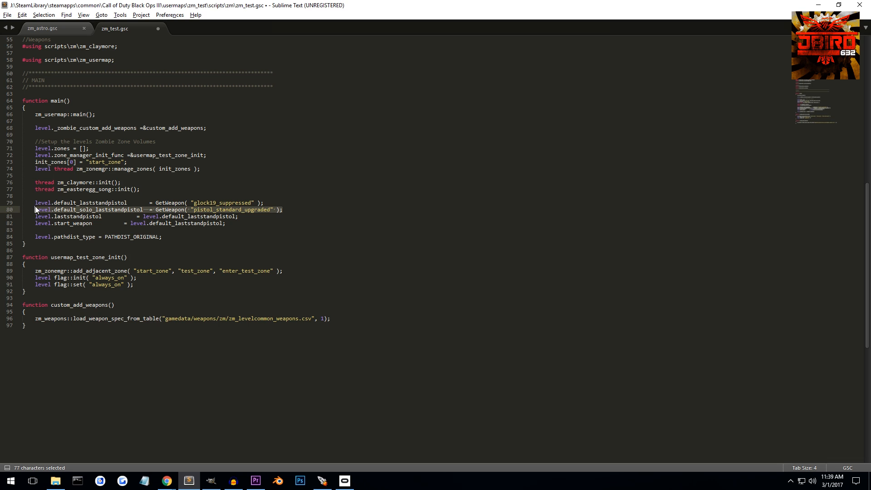
mouse_move(168, 220)
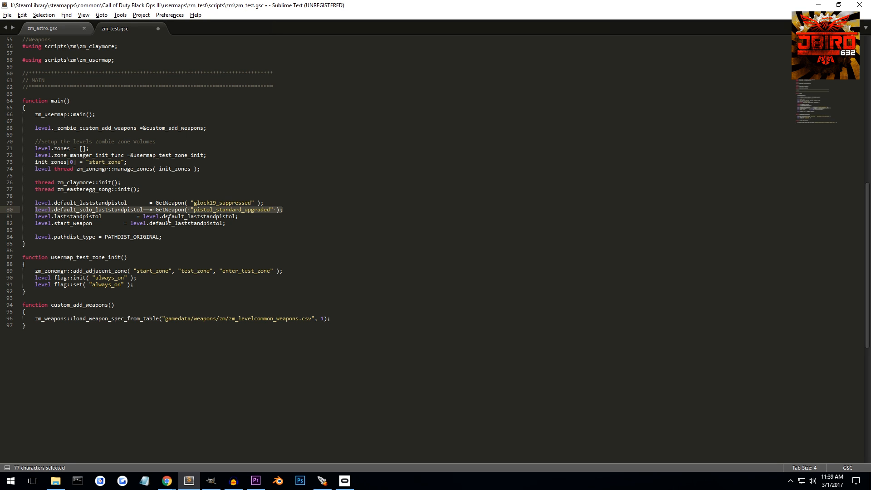
mouse_move(254, 204)
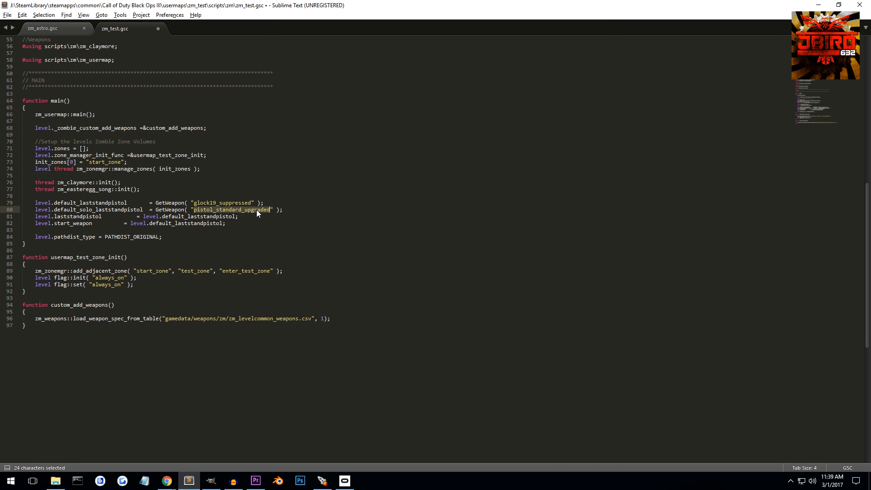
text(smg)
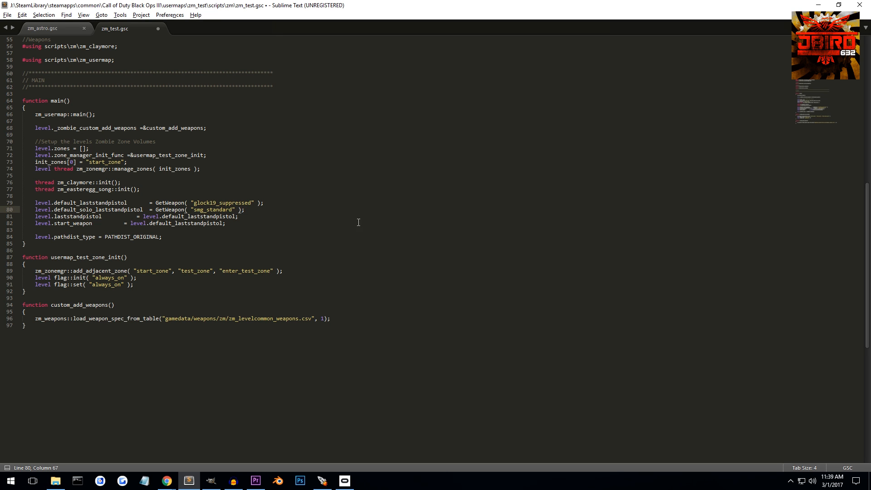
key(ctrl+s)
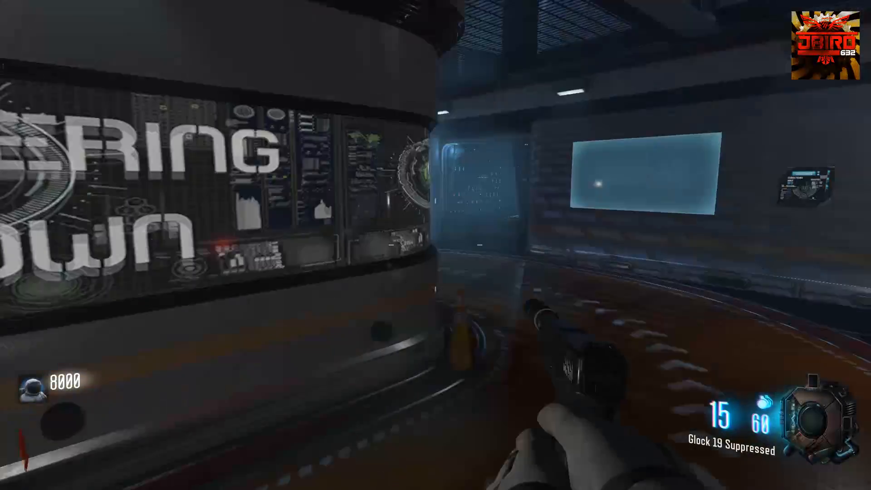
Fire the starting Glock 19 Suppressed in the running test map.
click(436, 245)
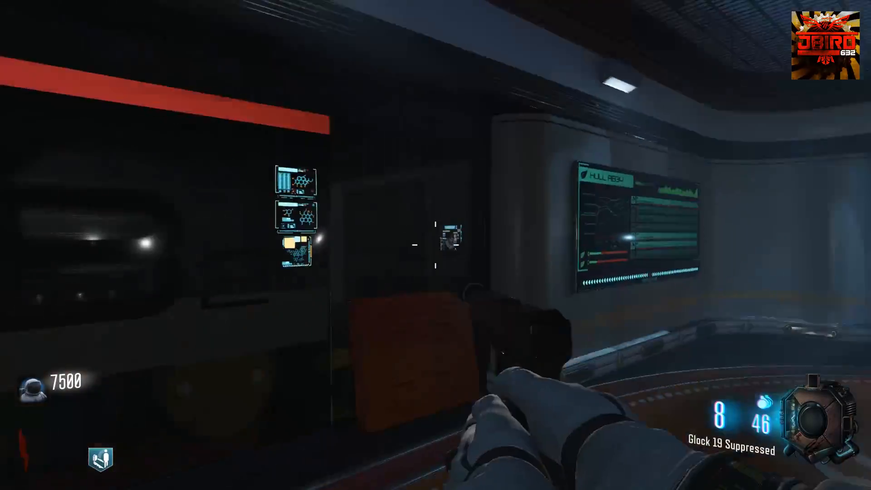
mouse_move(436, 245)
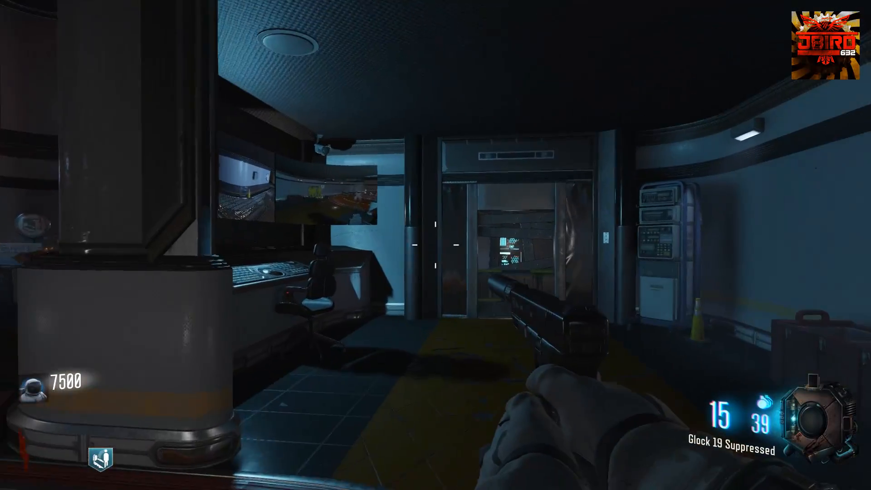
mouse_move(436, 245)
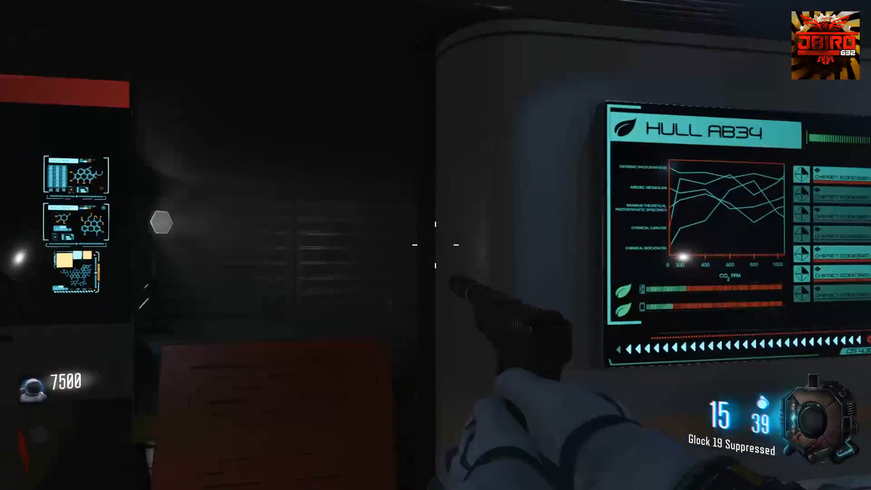
mouse_move(435, 245)
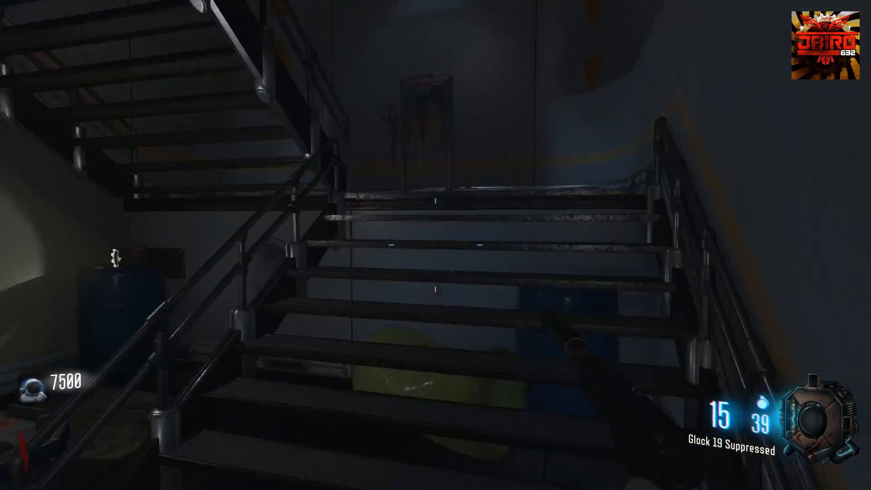